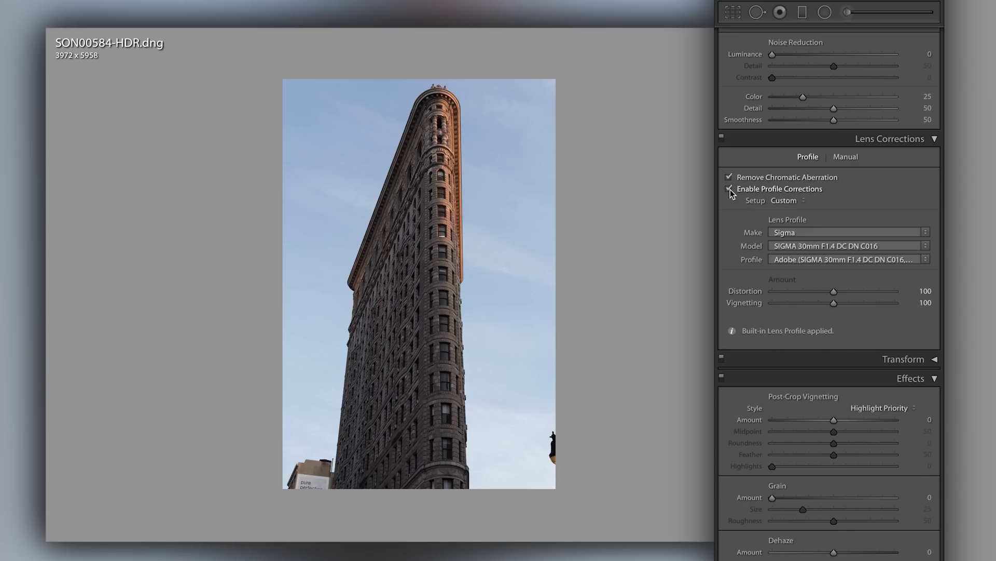
- Toggle Enable Profile Corrections on and off repeatedly, leaving it unchecked to show the distortion
left_click(729, 189)
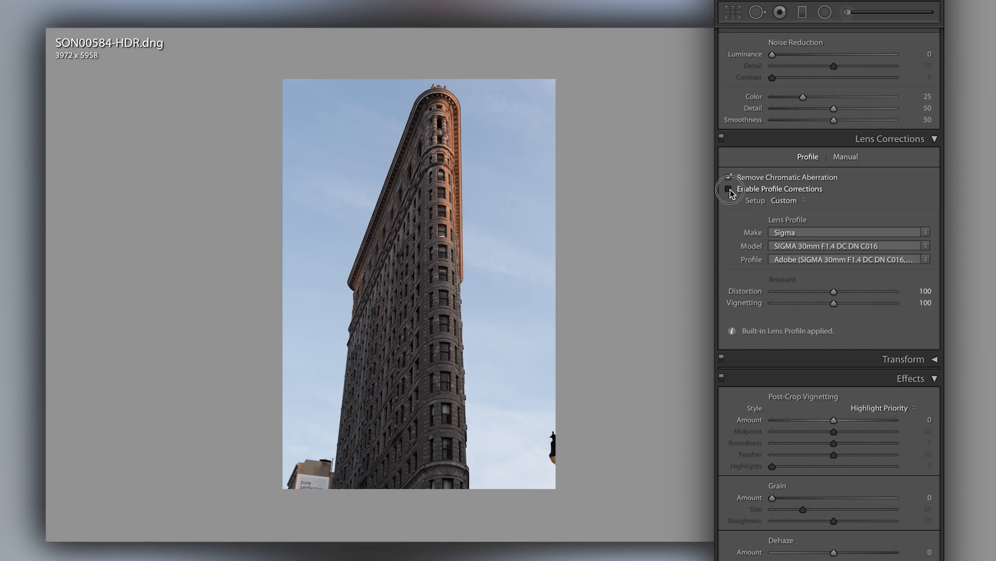
left_click(728, 188)
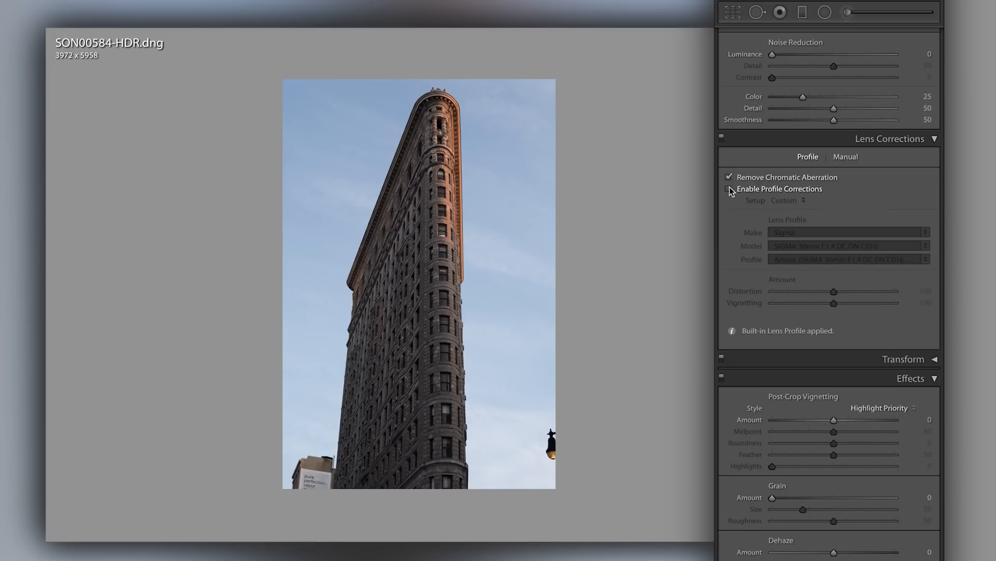
left_click(728, 189)
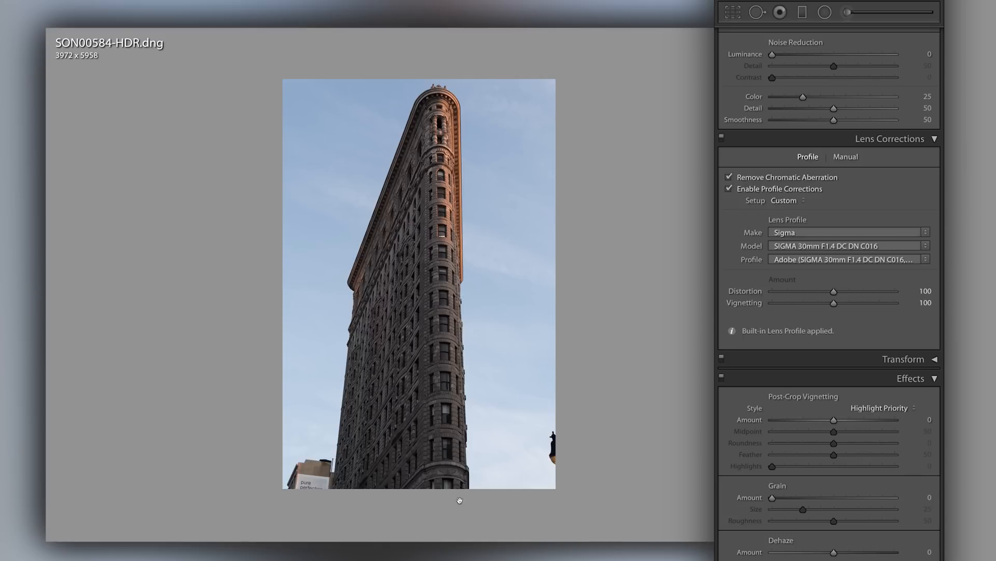
left_click(729, 189)
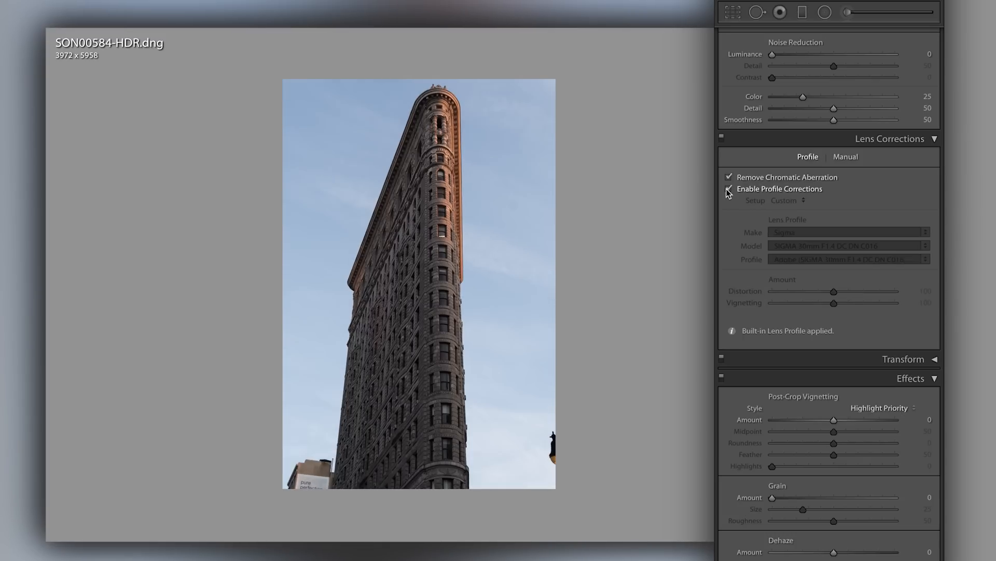
left_click(728, 189)
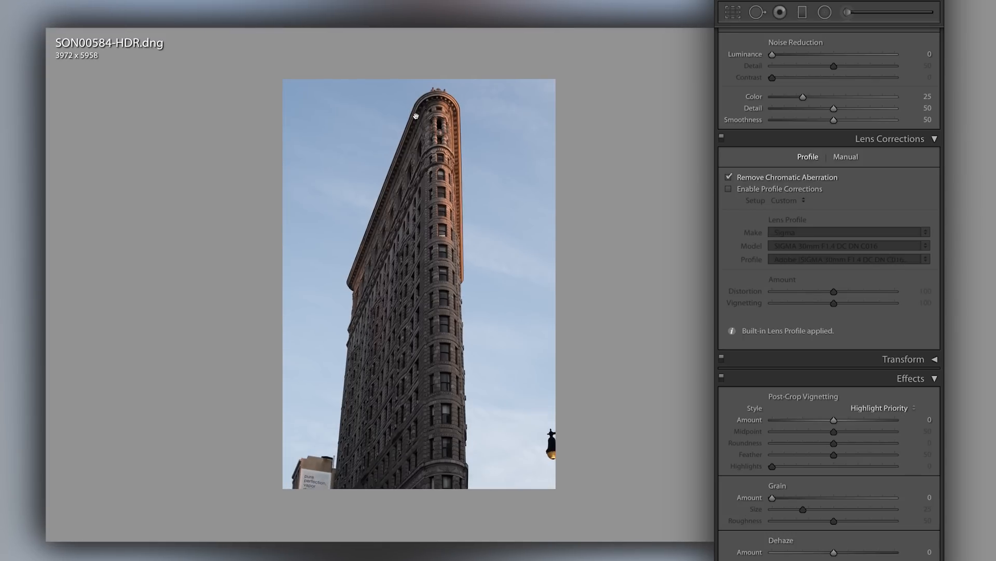